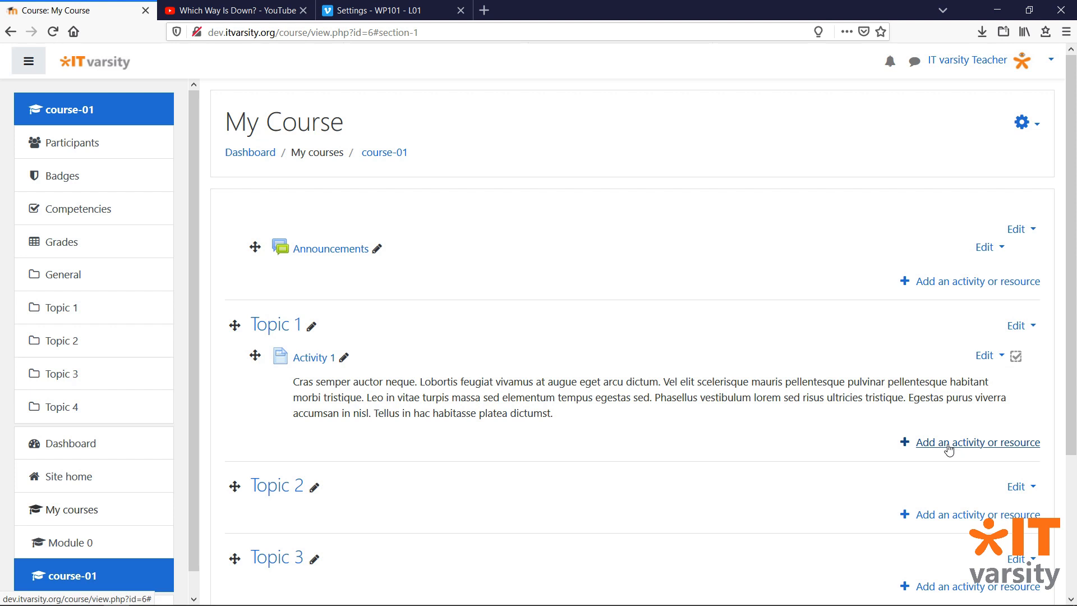
Add a new Page resource under Topic 1, reaching its blank settings form.
left_click(976, 442)
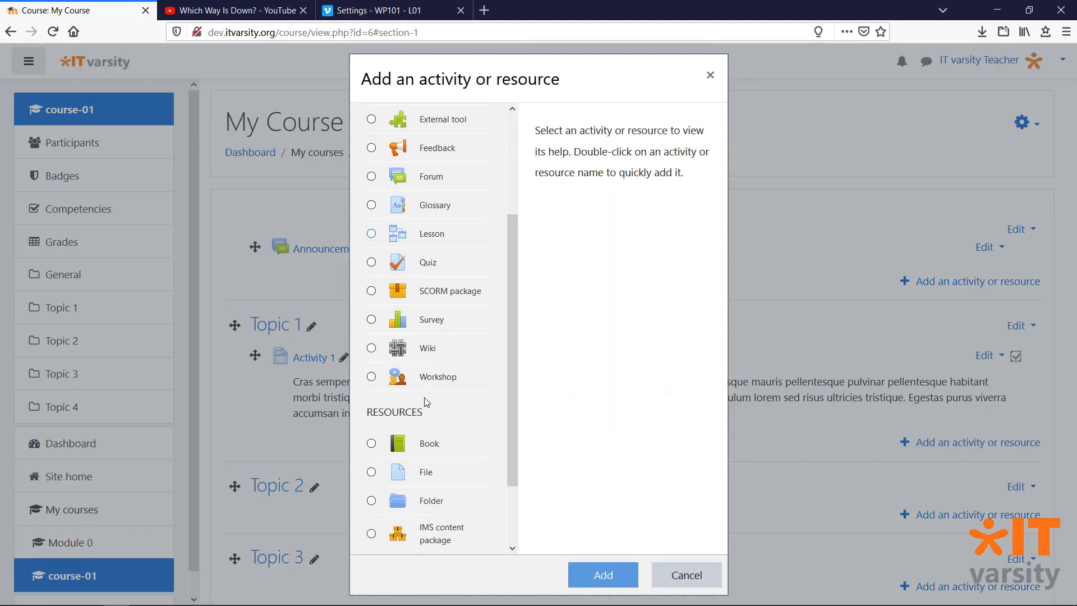
left_click(372, 512)
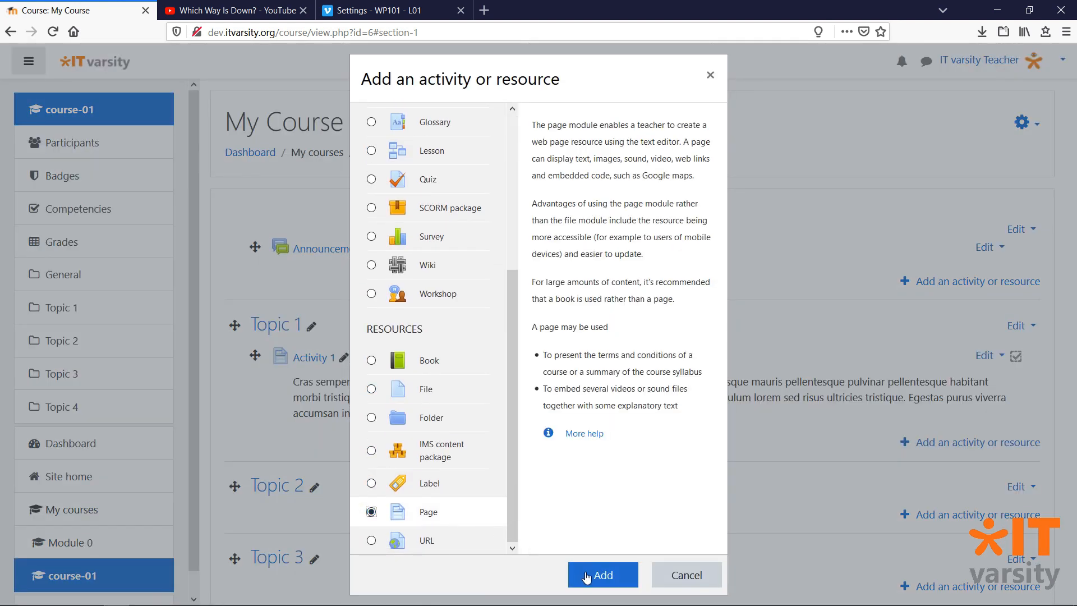
left_click(602, 575)
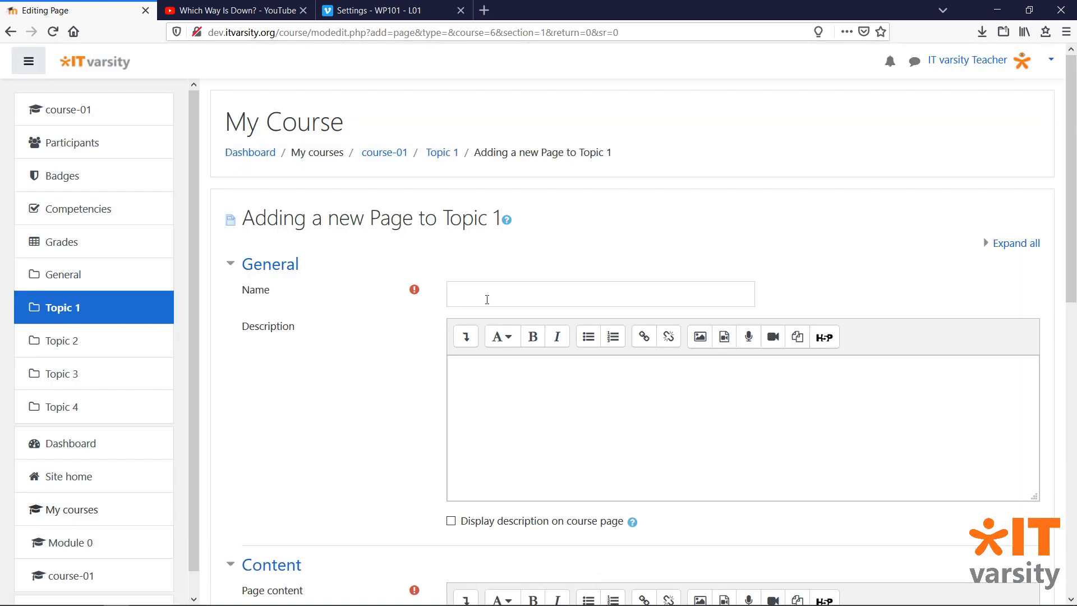
Name the page 'Video 1', show its description on the course page, and bold 'Pulvinar'.
type("Video 1")
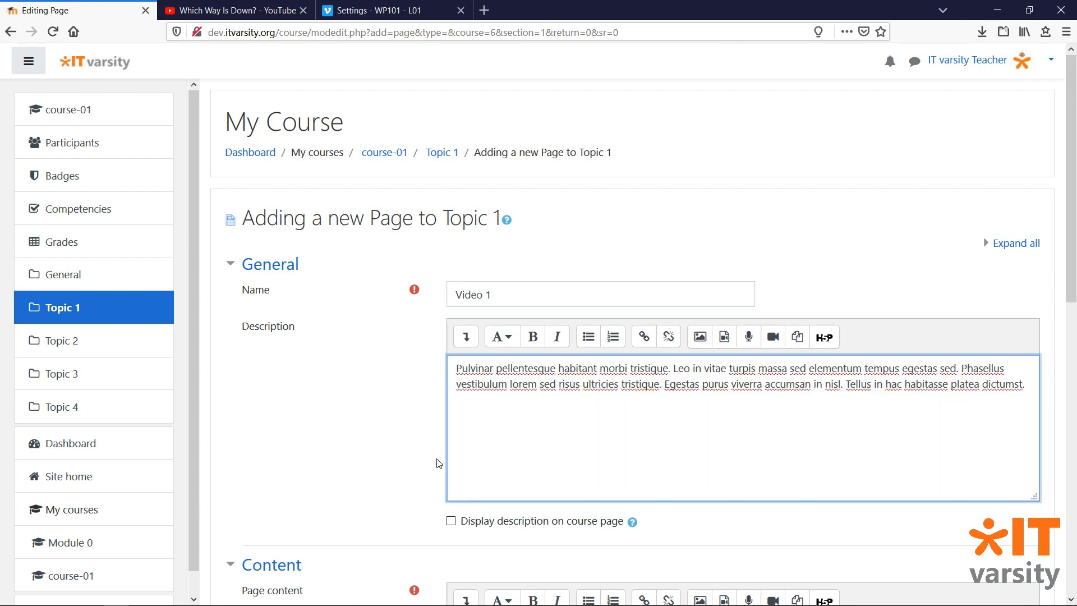
left_click(451, 521)
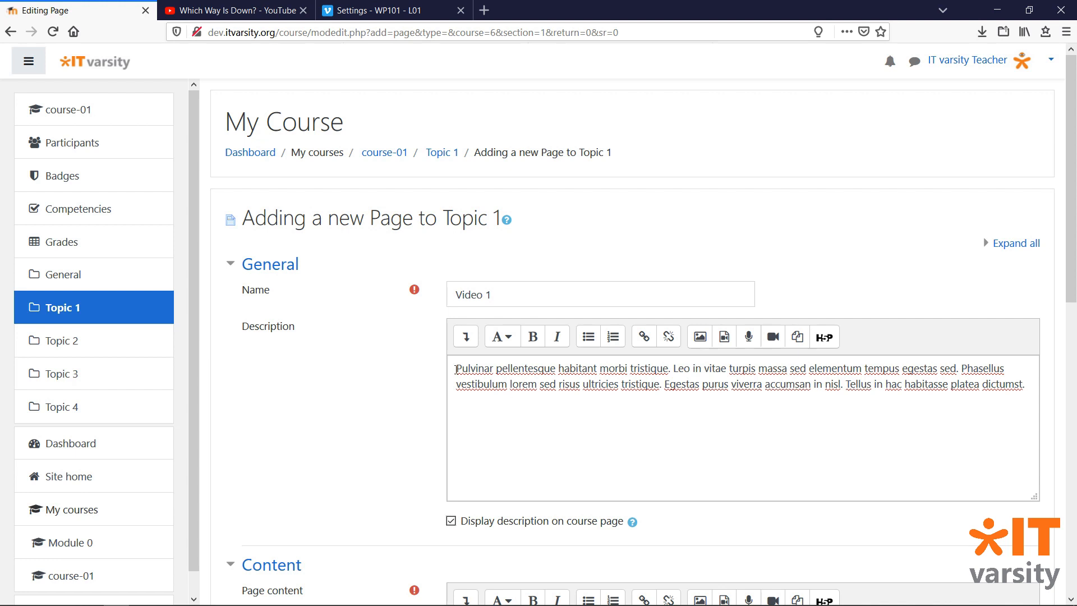
double_click(473, 369)
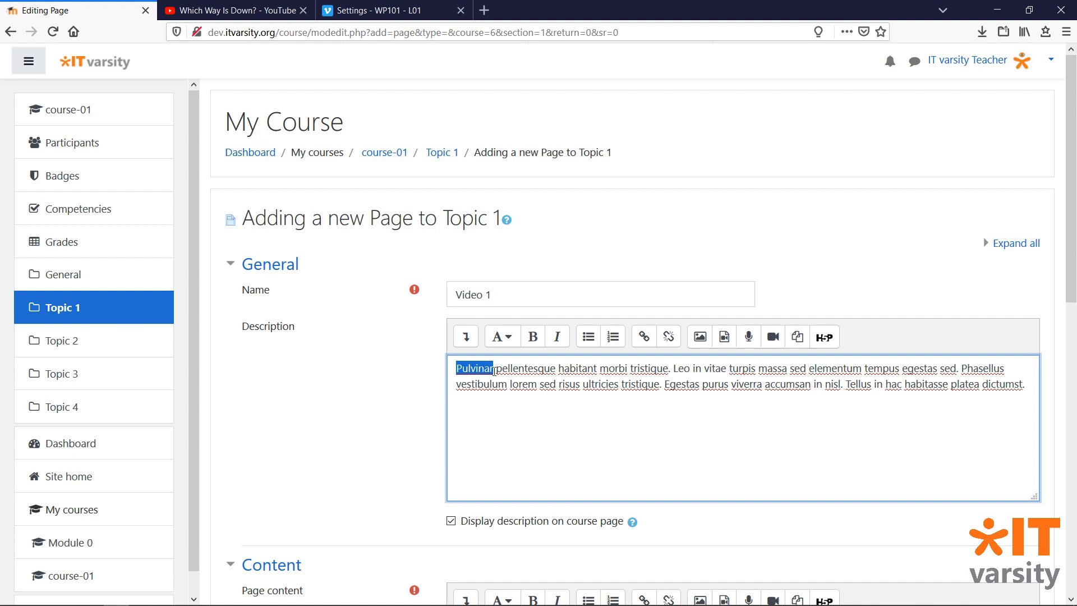
left_click(532, 335)
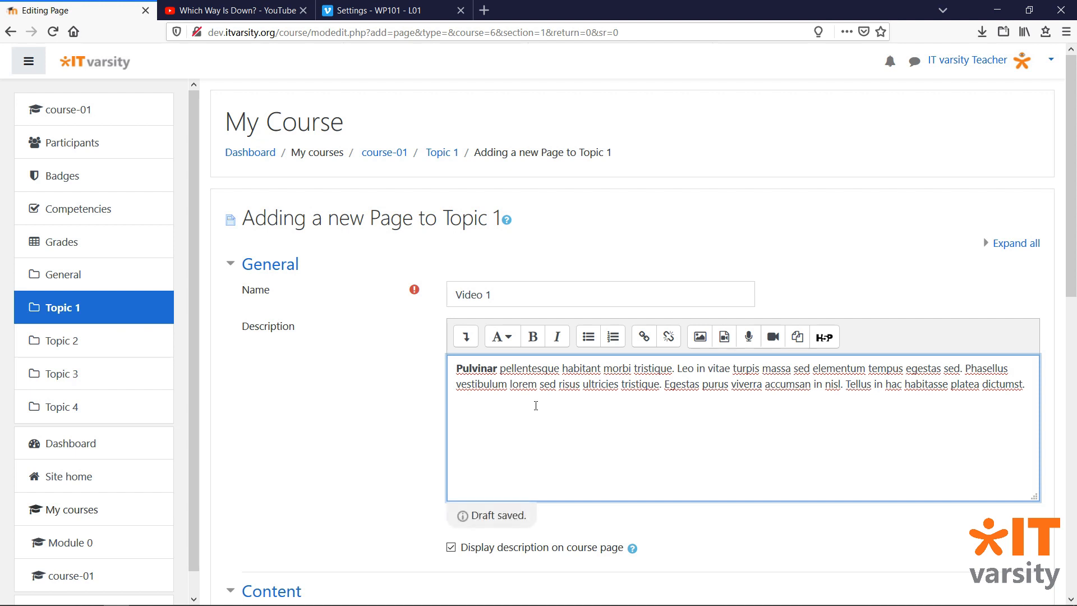
left_click(233, 10)
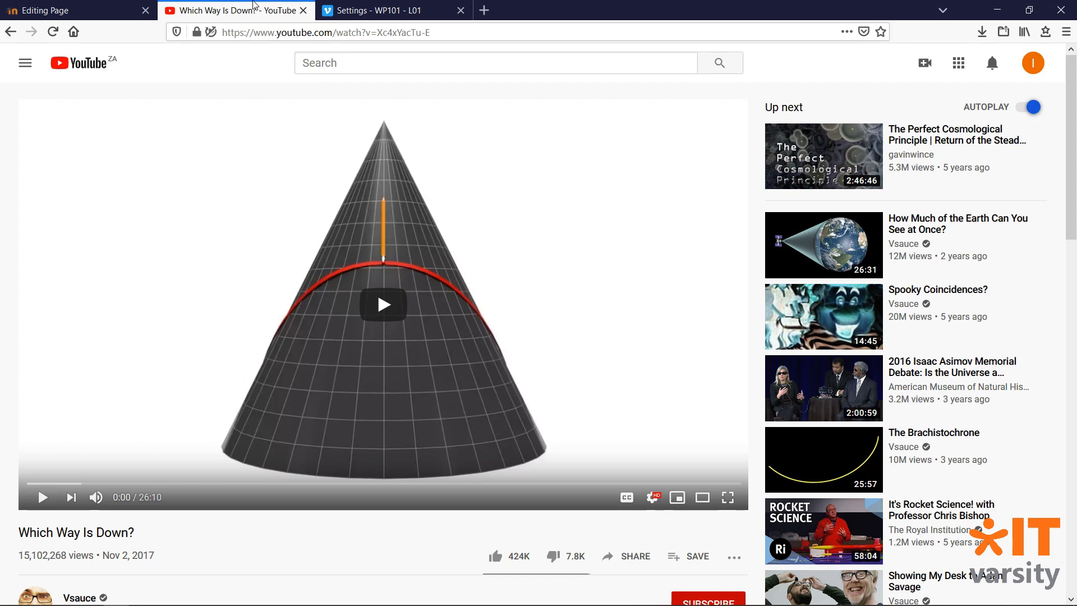
mouse_move(640, 539)
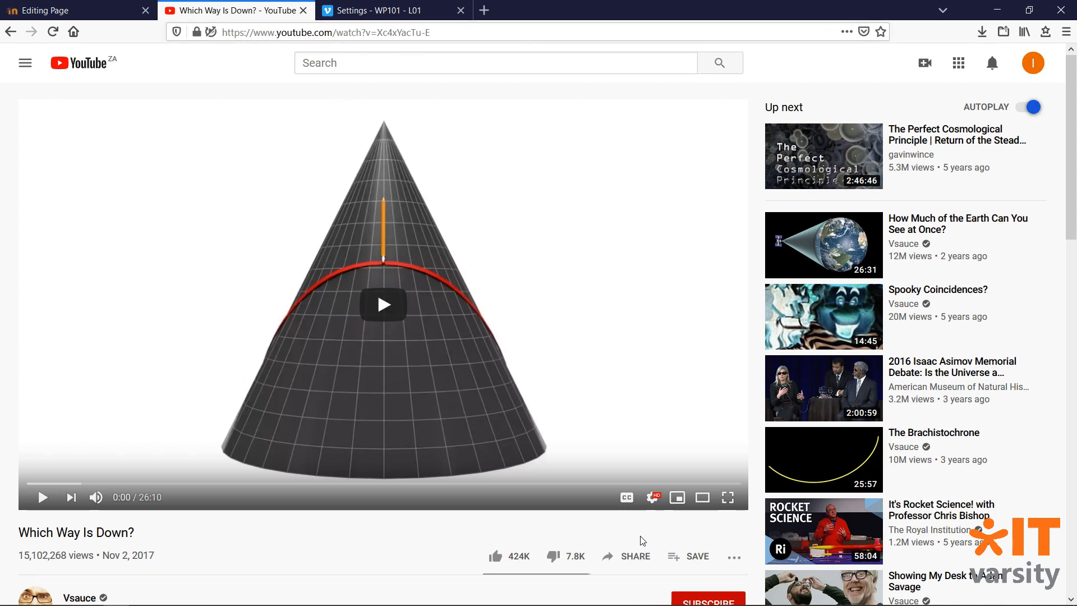
Copy the embed code for the YouTube video 'Which Way Is Down?' and return to Moodle.
left_click(635, 557)
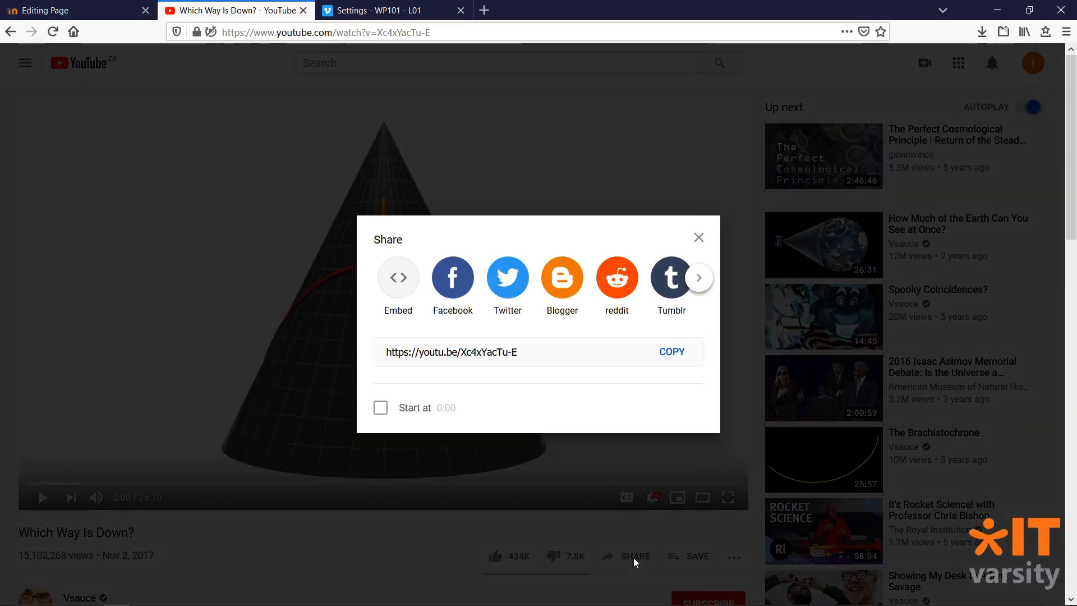
mouse_move(398, 279)
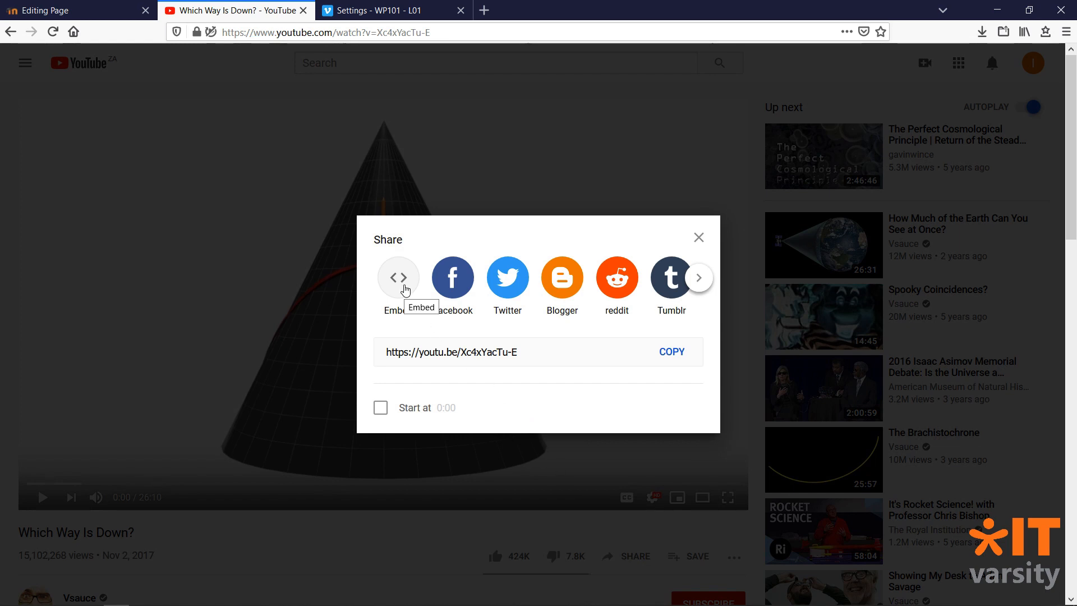
left_click(398, 278)
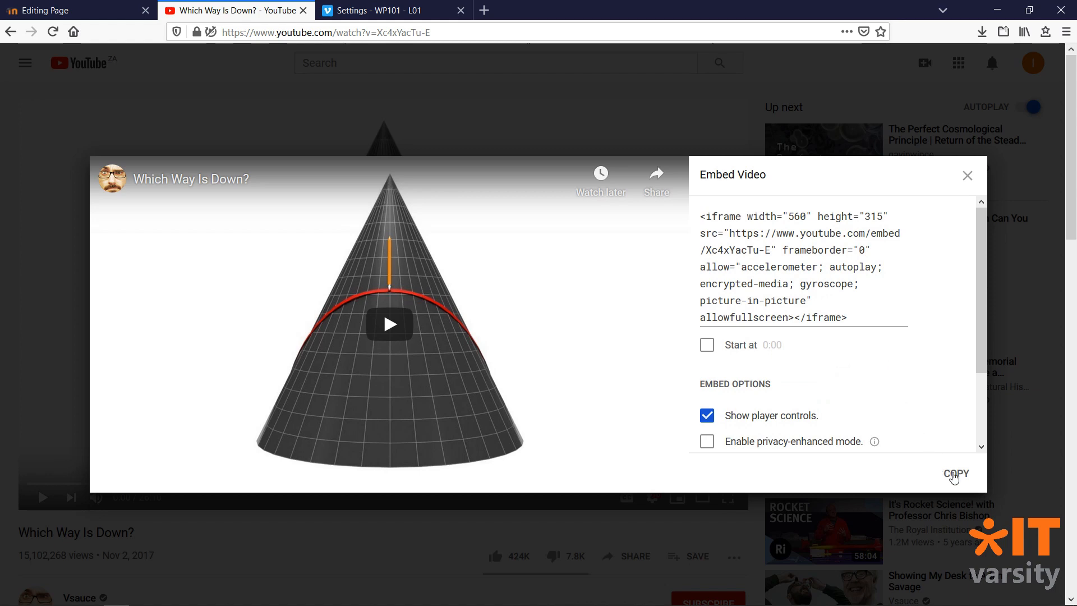
left_click(954, 473)
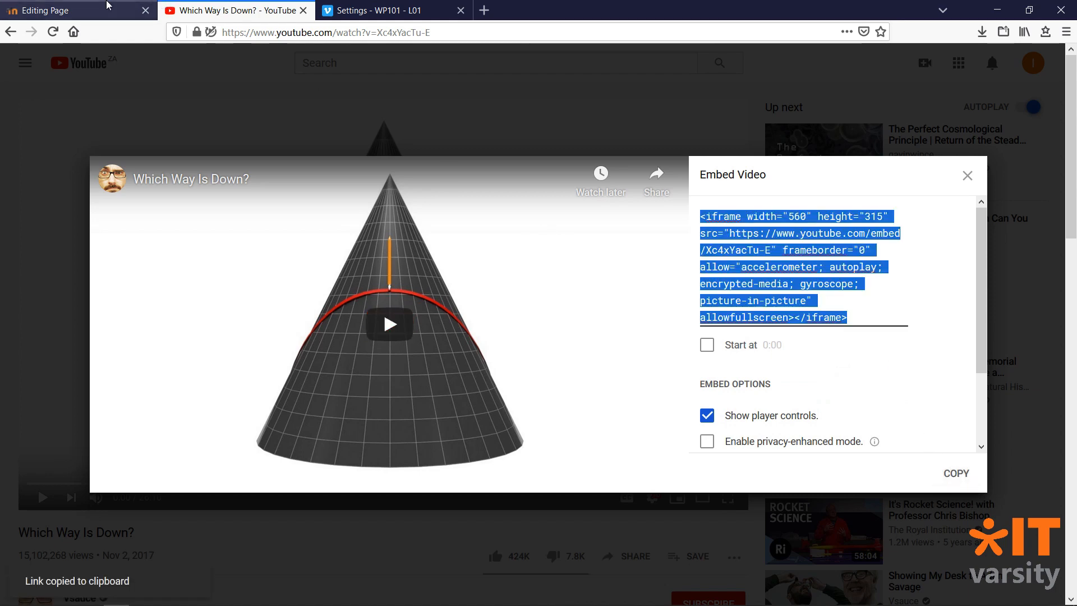
left_click(41, 10)
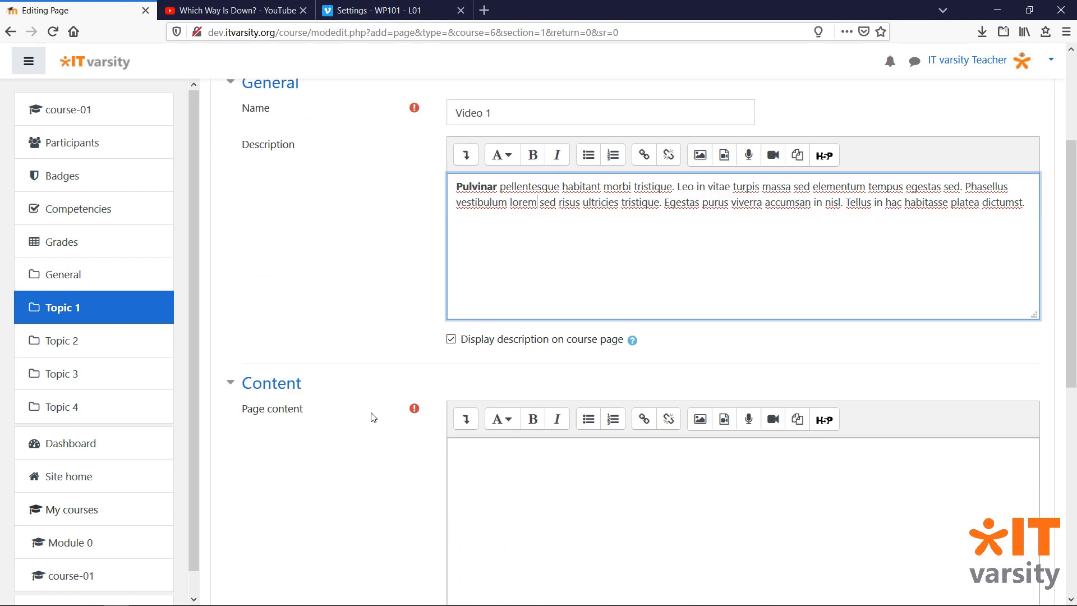
Paste the YouTube iframe embed code into the page content's HTML source.
scroll("down", 3)
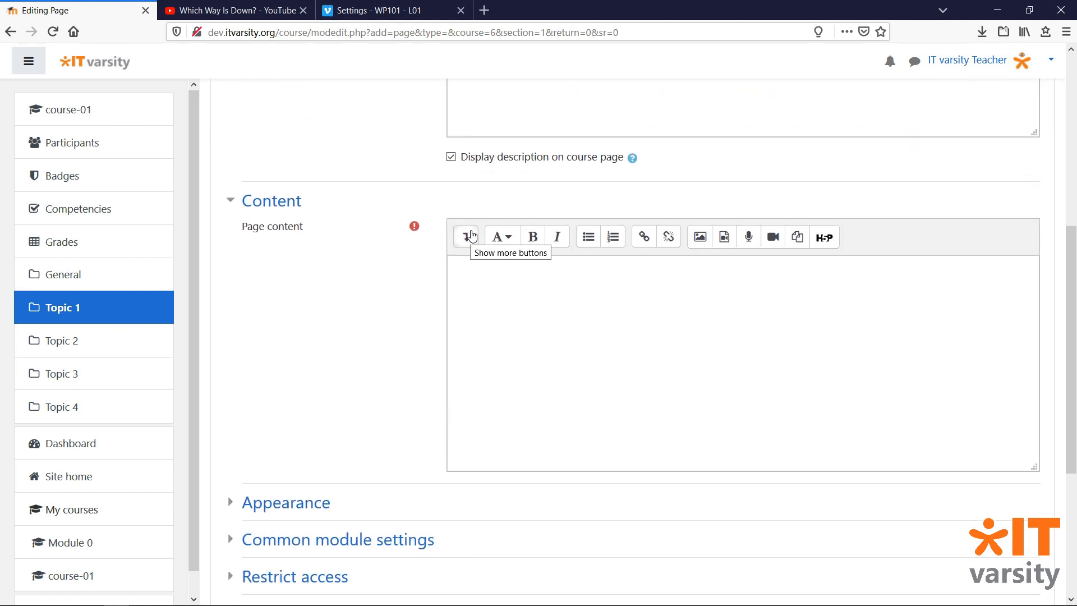
left_click(466, 237)
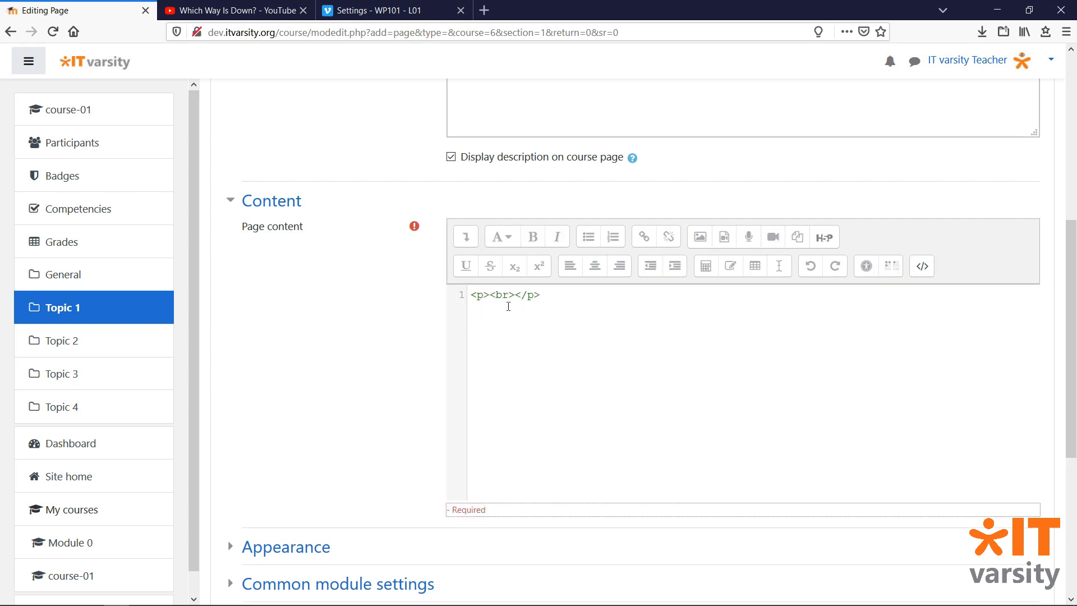
left_click(472, 295)
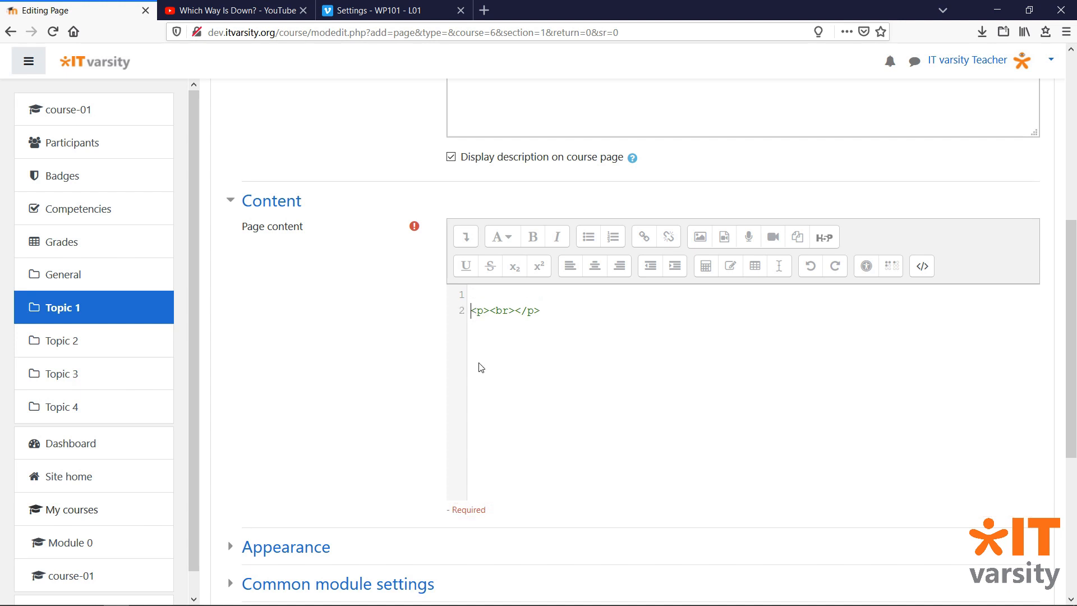
key("Enter")
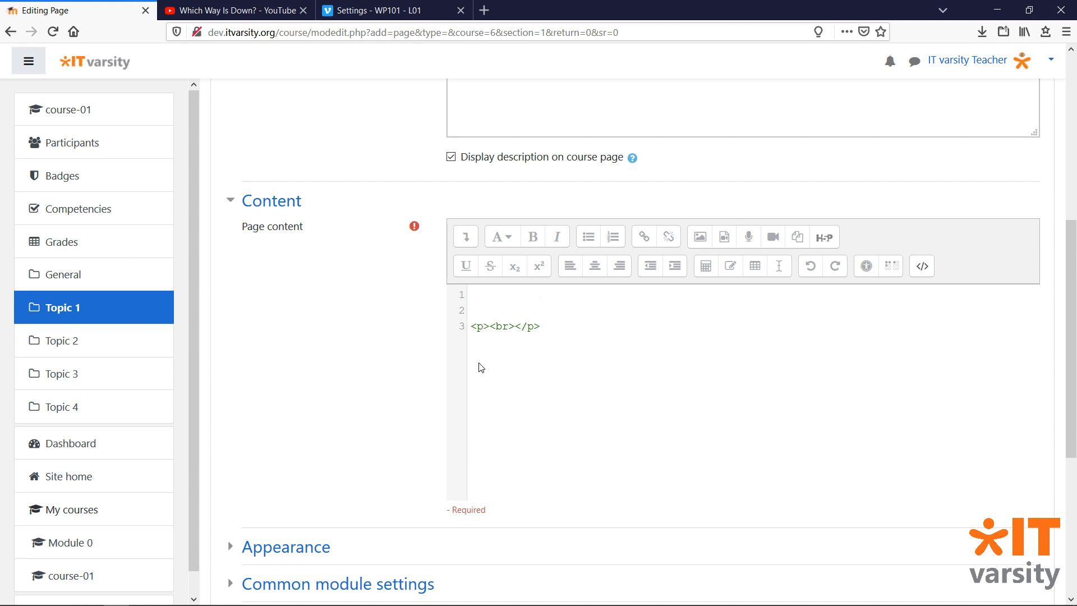
type("<iframe width=\"560\" height=\"315\" src=\"https://www.youtube.com/embed/Xc4xYacTu-E\" frameborder=\"0\" allow=\"accelerometer; autoplay; encrypted-media; gyroscope; picture-in-picture\" allowfullscreen></iframe>")
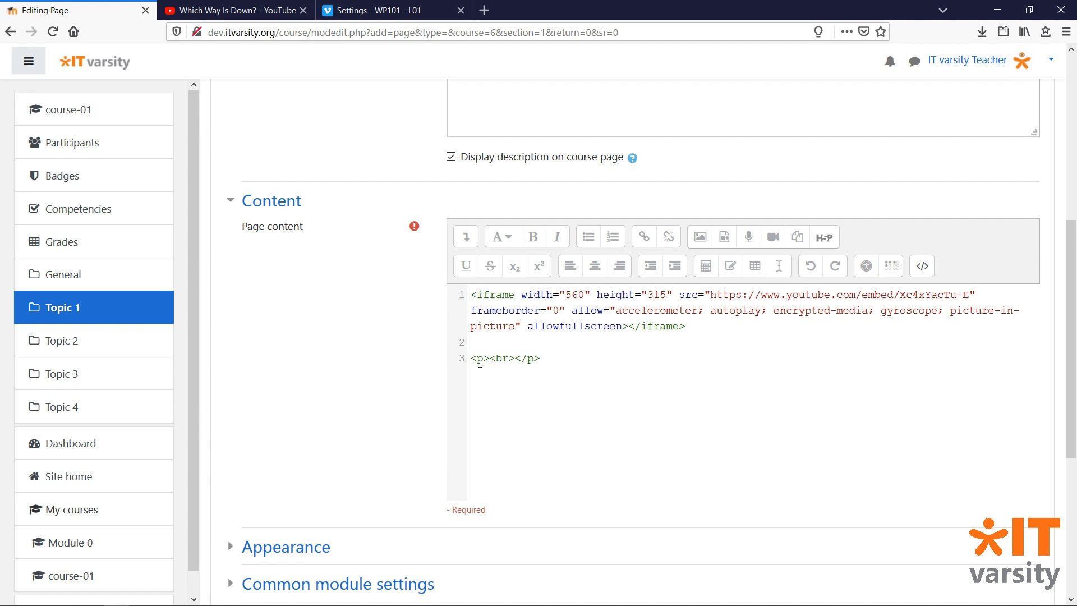
mouse_move(542, 354)
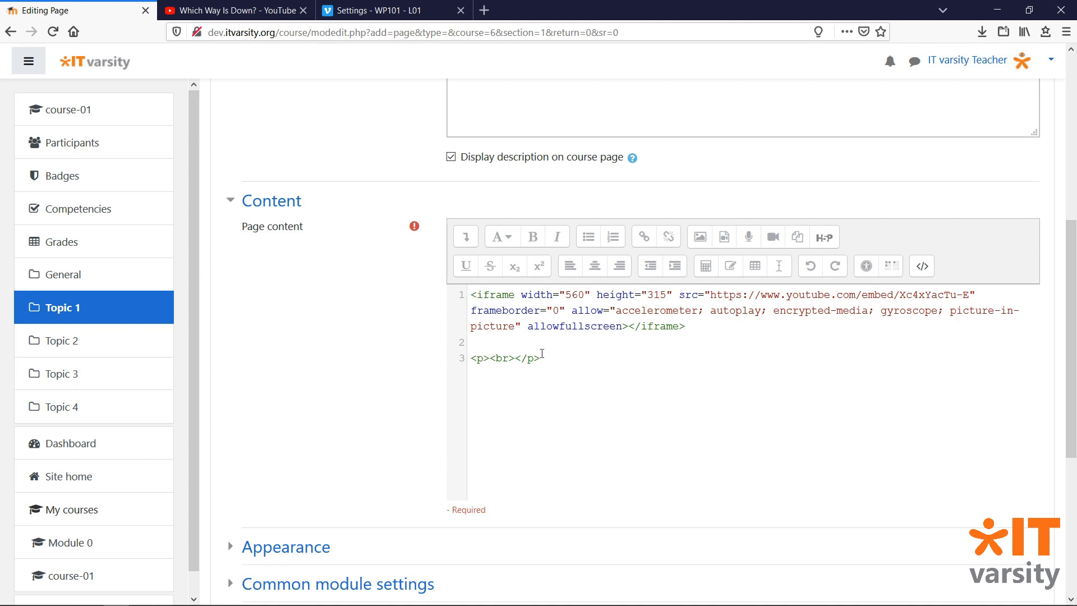
mouse_move(921, 266)
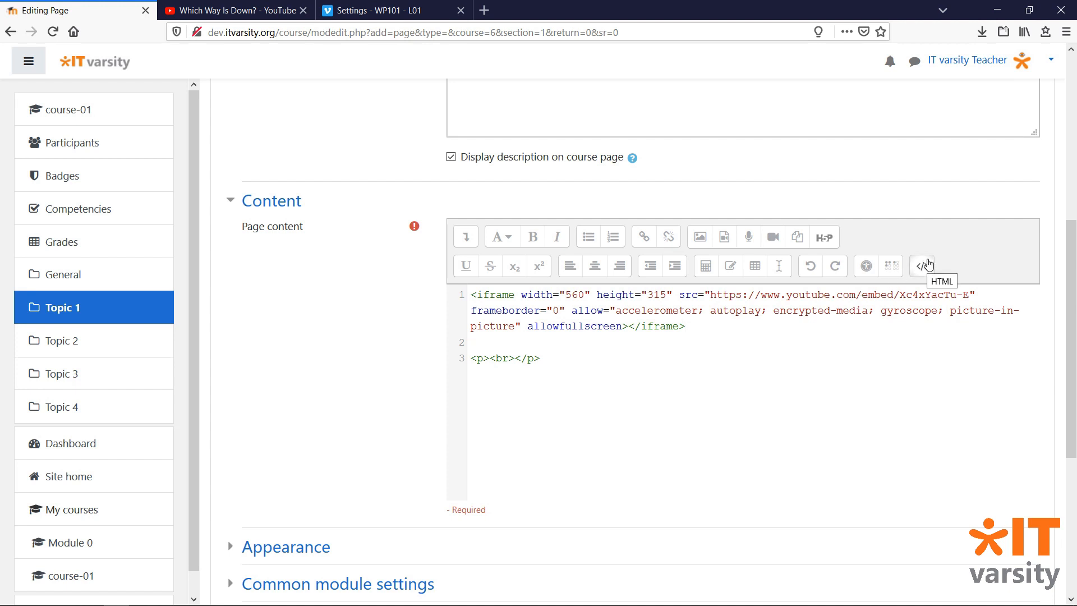
Render the embedded video and add the caption 'A video from YouTube' beneath it.
left_click(922, 265)
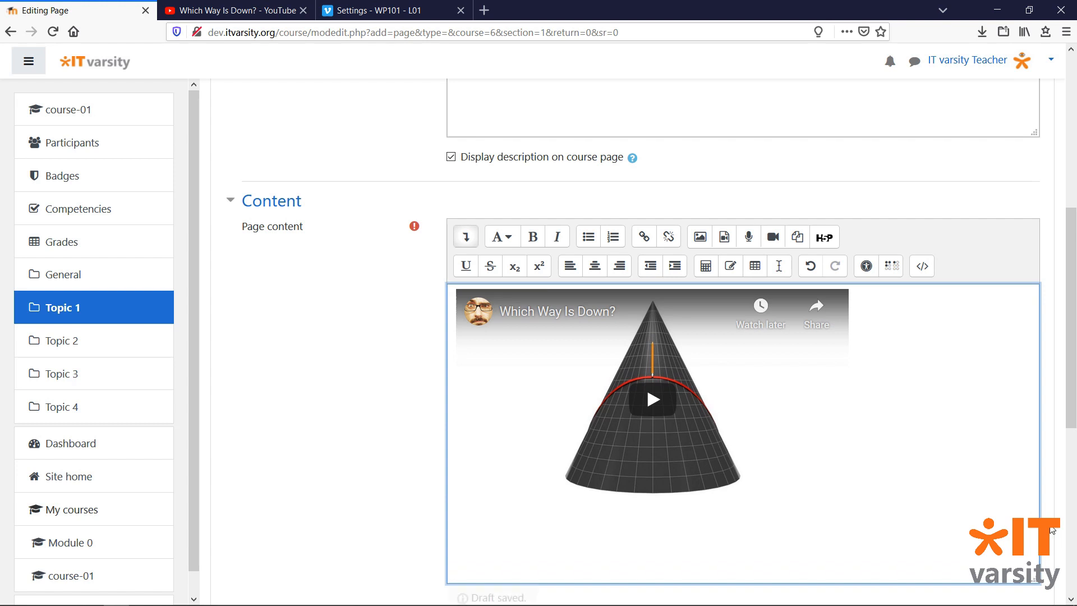
scroll("down", 3)
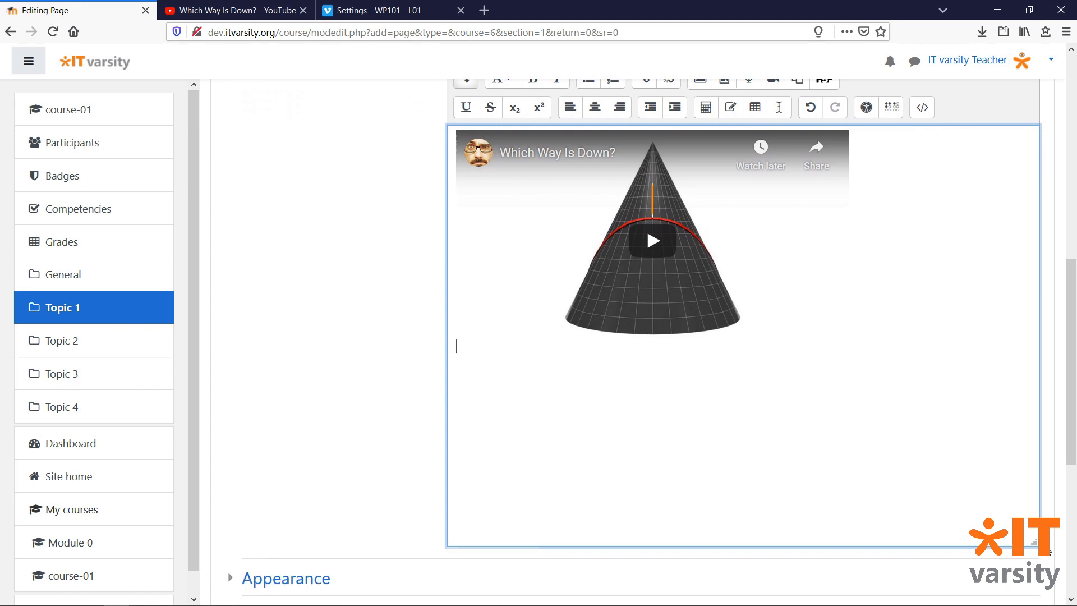
type("A video from YouTube")
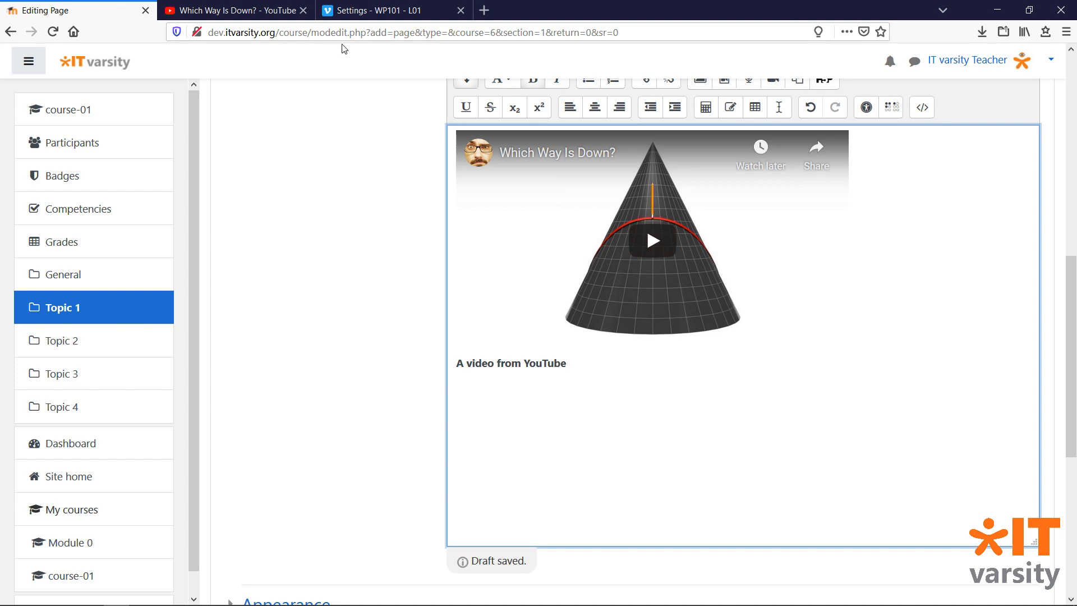
Copy the Vimeo embed code for the 'WP101 - L01' video and return to Moodle.
left_click(378, 10)
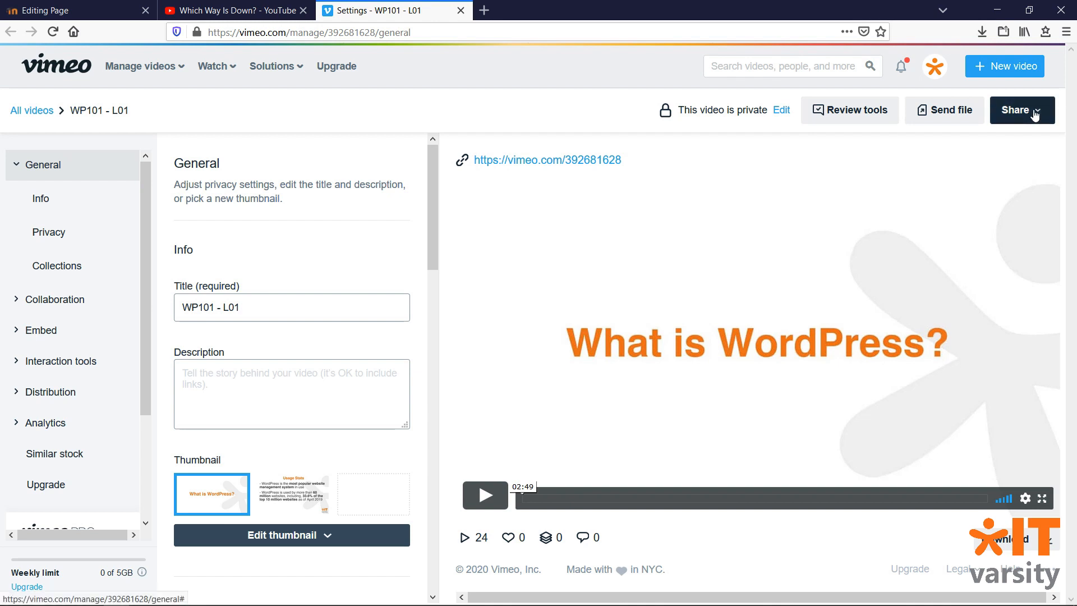
left_click(1021, 110)
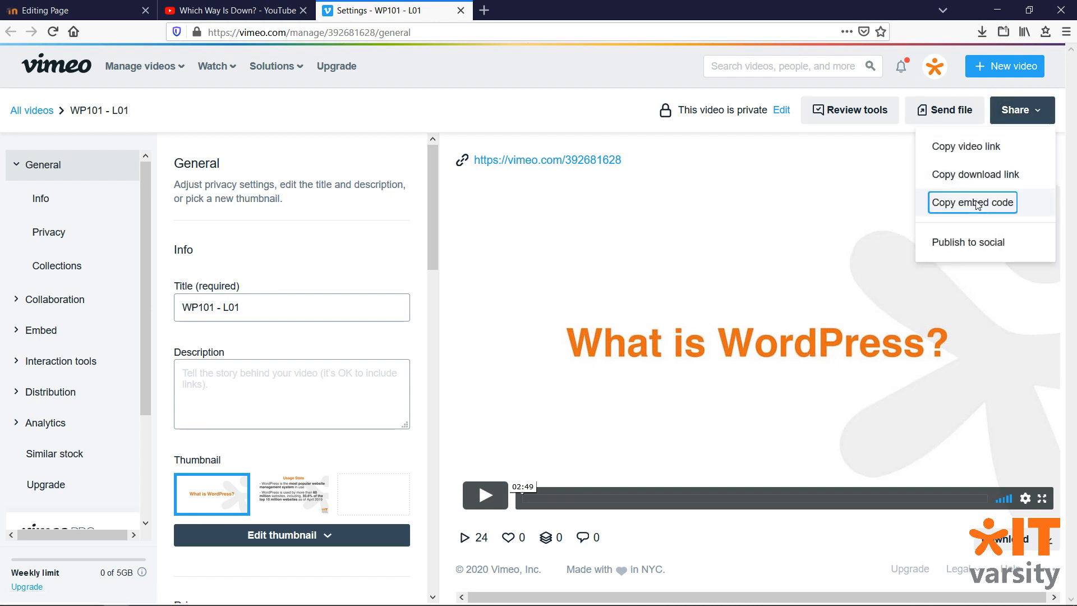
left_click(75, 11)
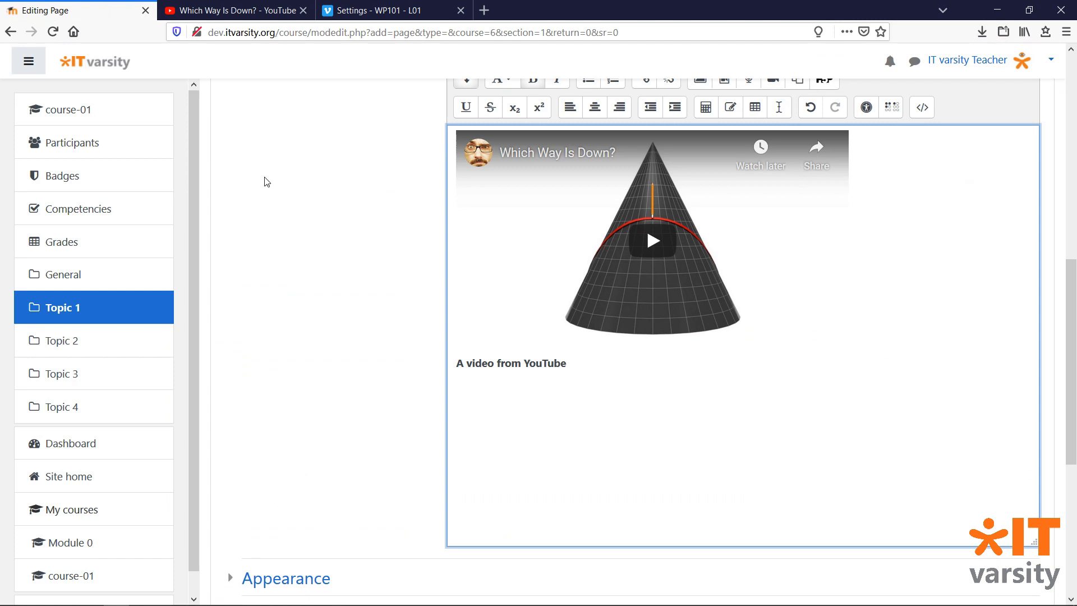
Embed the Vimeo 'What is WordPress?' video in the page content below the YouTube caption.
left_click(921, 107)
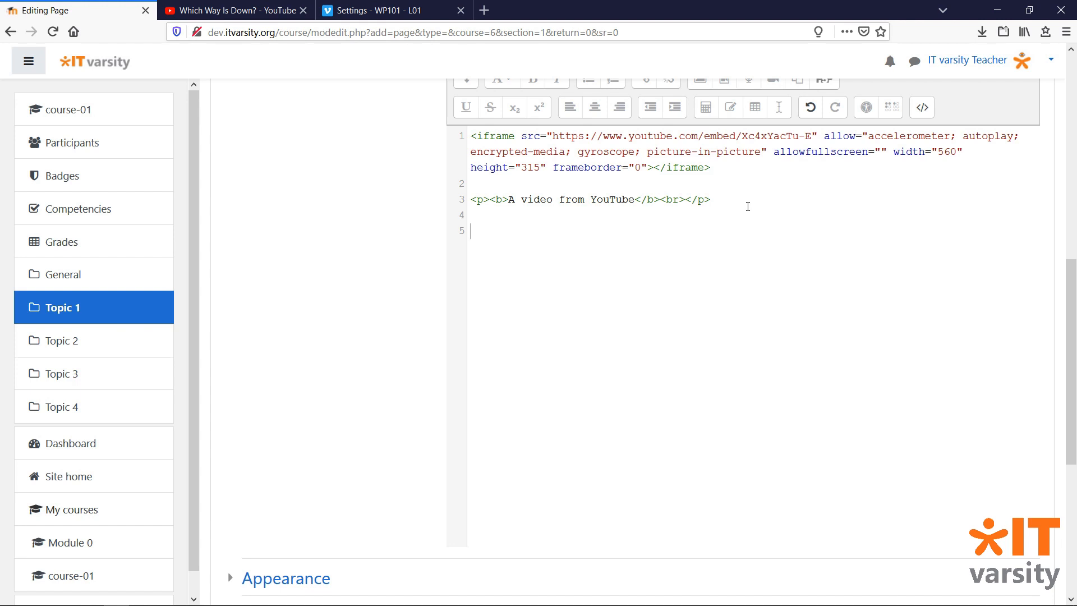
type("<iframe src=\"https://player.vimeo.com/video/392681628\" width=\"640\" height=\"360\" frameborder=\"0\" allow=\"autoplay; fullscreen\" allowfullscreen></iframe>")
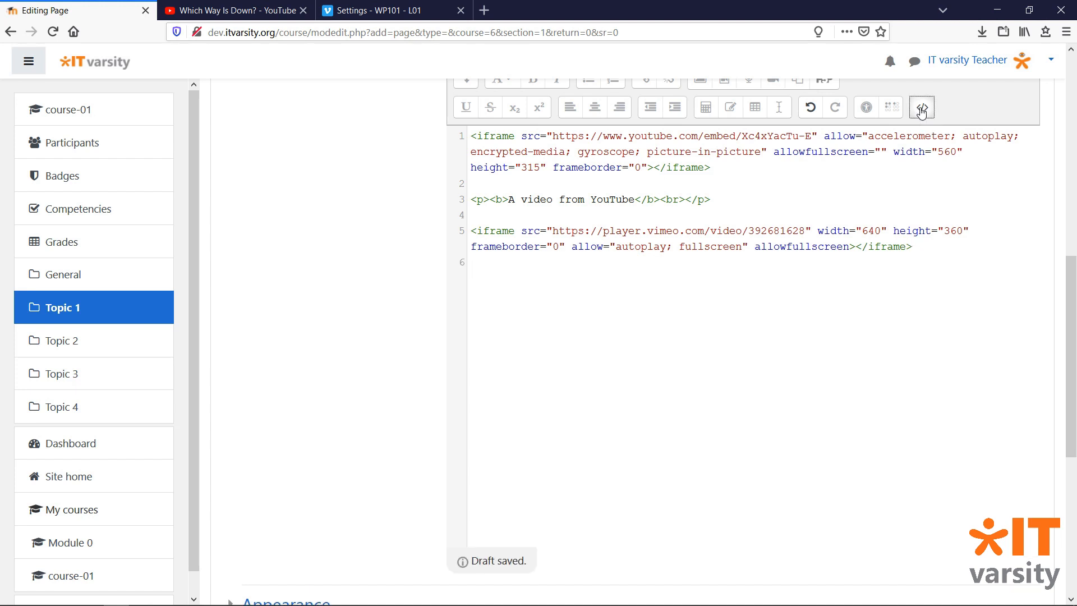
left_click(921, 106)
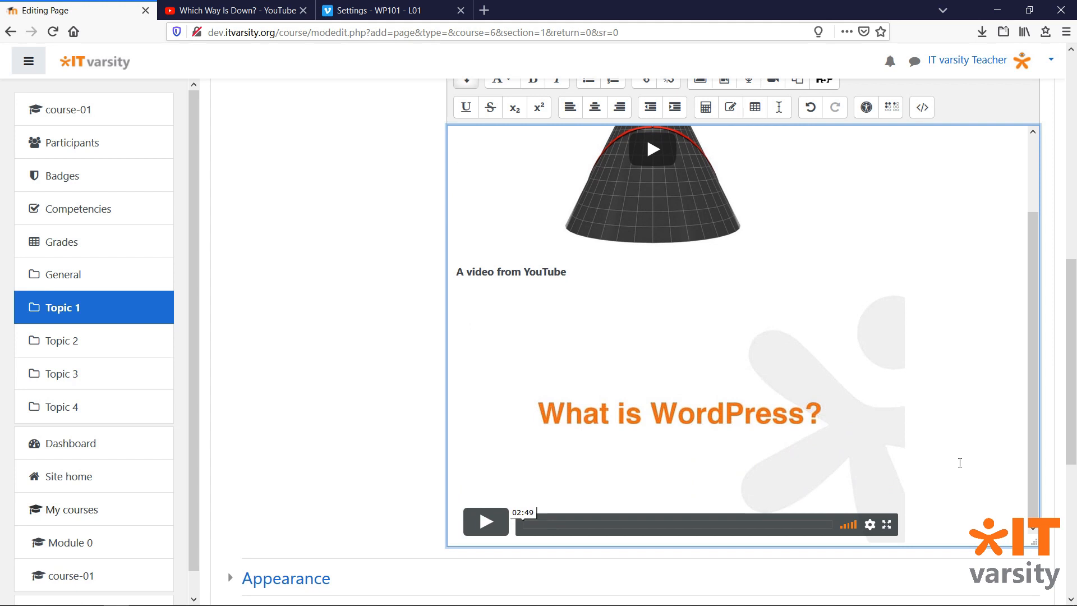
mouse_move(965, 567)
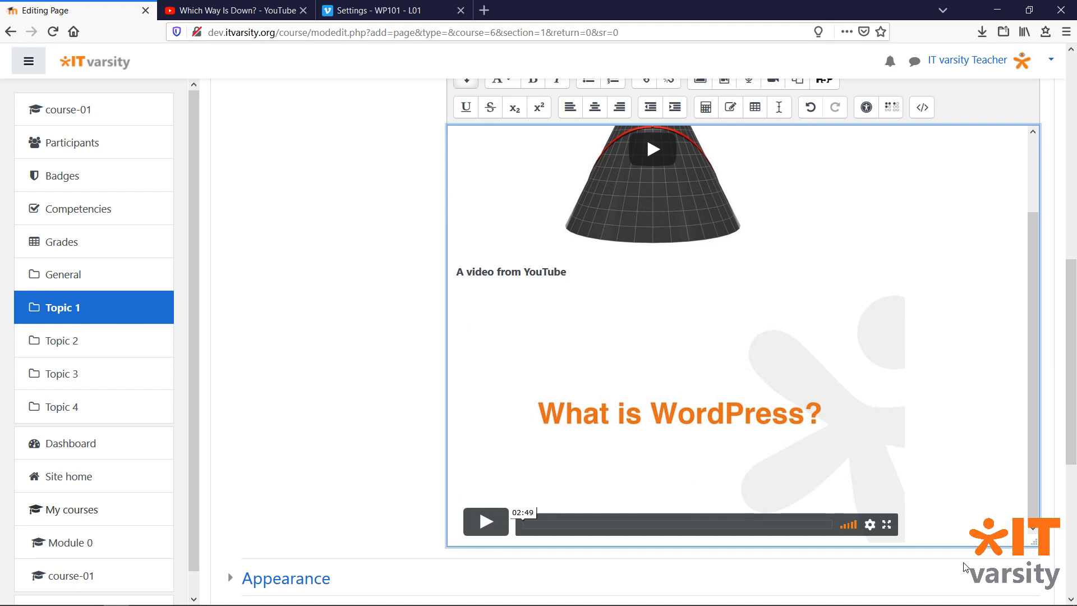
scroll("down", 3)
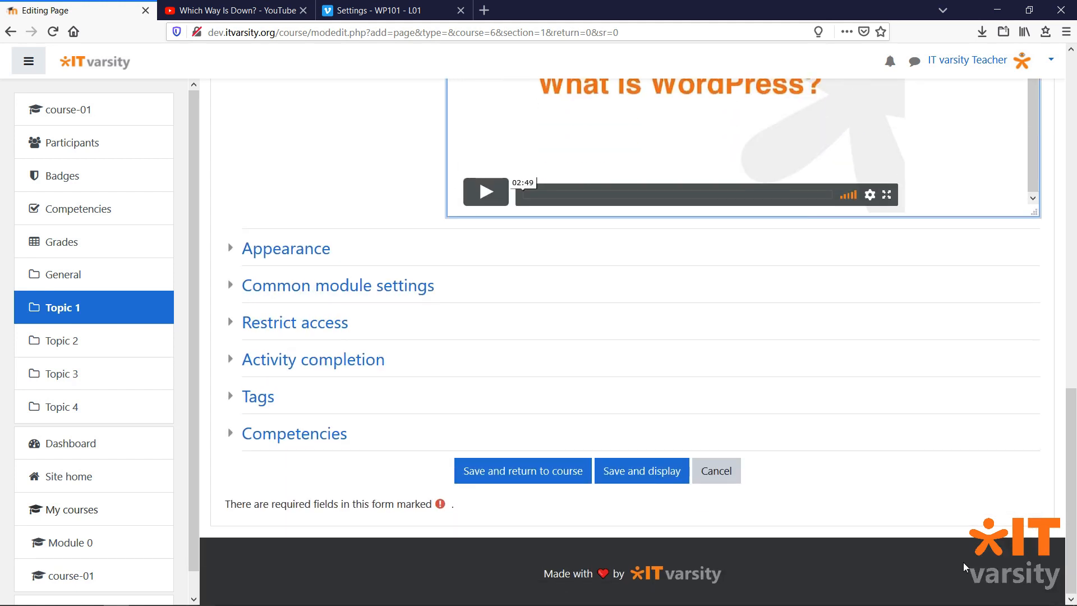